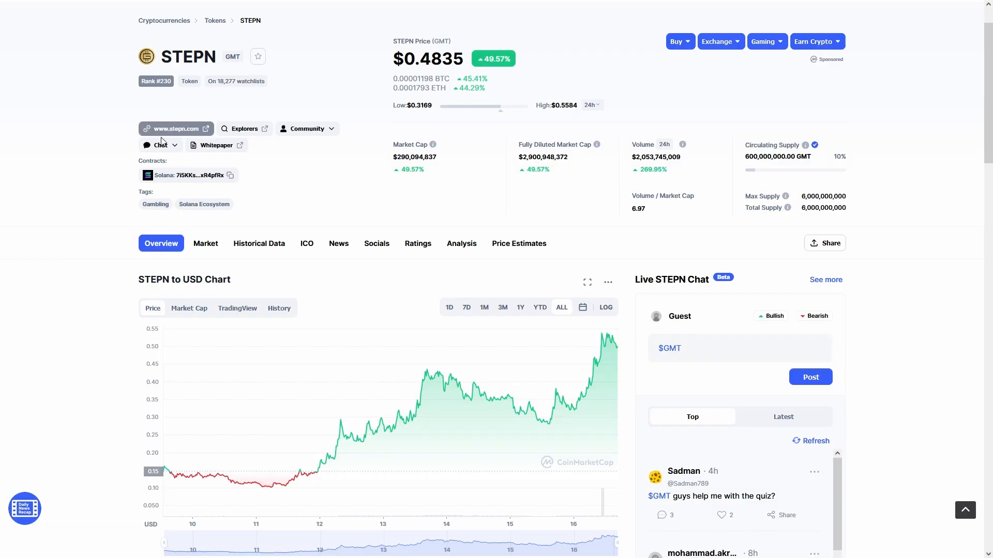
click(175, 128)
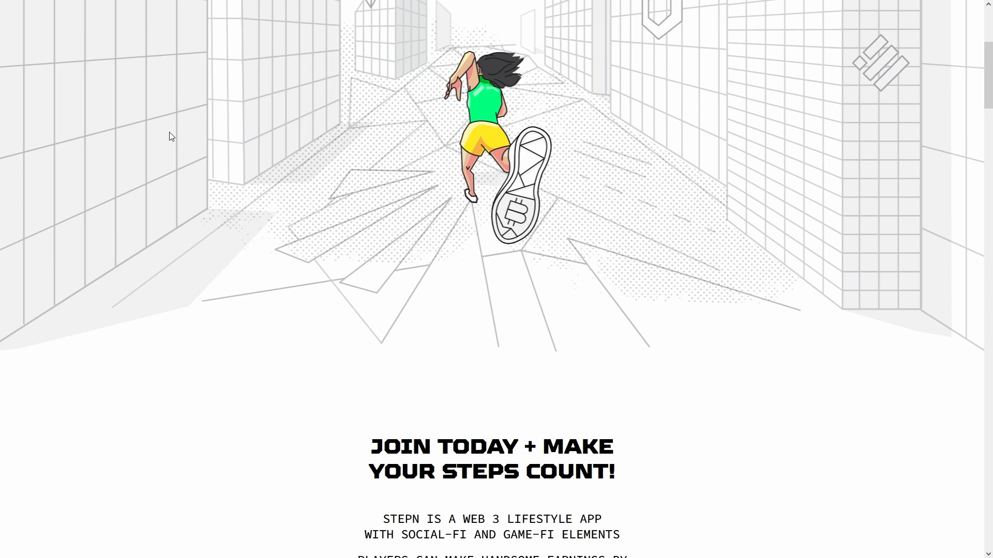
Step: Scroll past the intro and stats to the roadmap timeline covering August through 2022 Q4
scroll(down, 3)
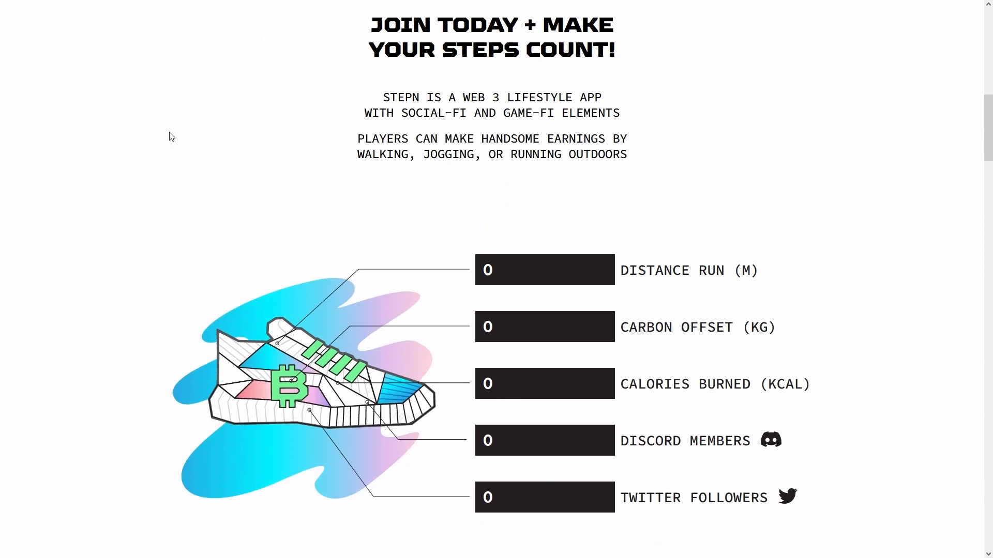
scroll(down, 3)
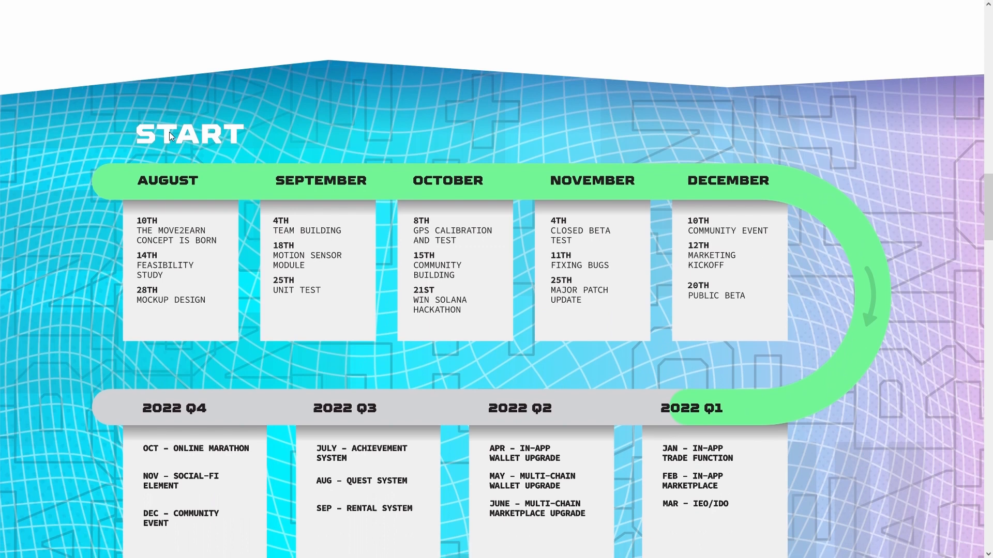